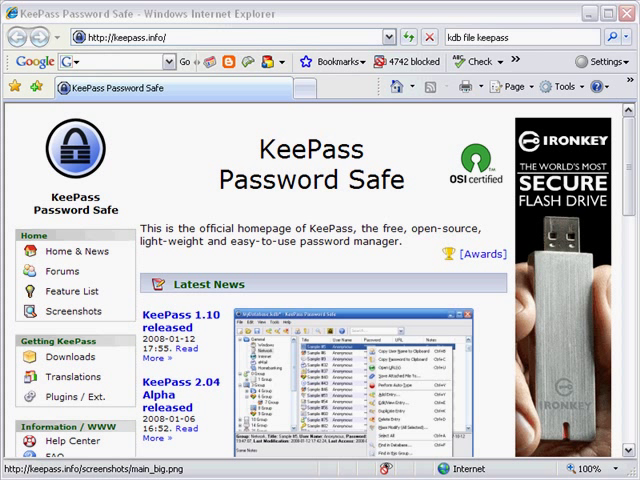
mouse_move(146, 42)
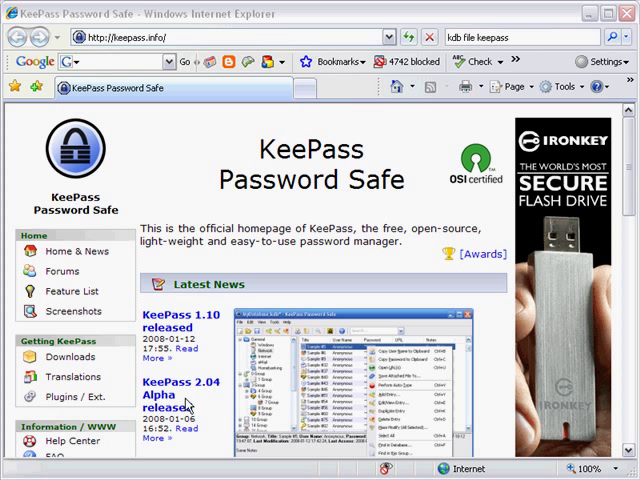
mouse_move(172, 322)
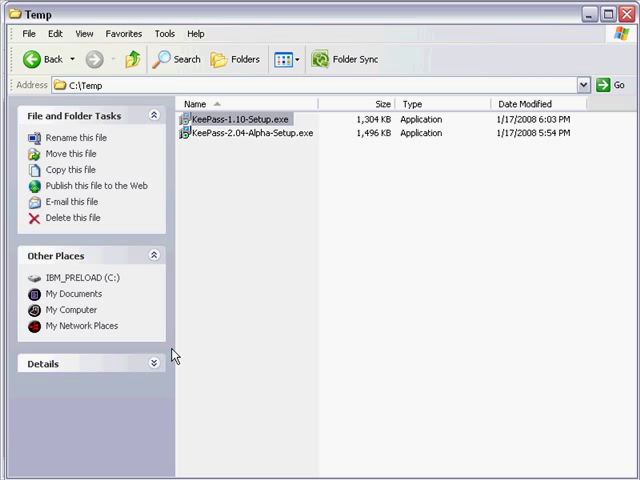
Launch KeePass-1.10-Setup.exe from the C:\Temp folder.
double_click(240, 119)
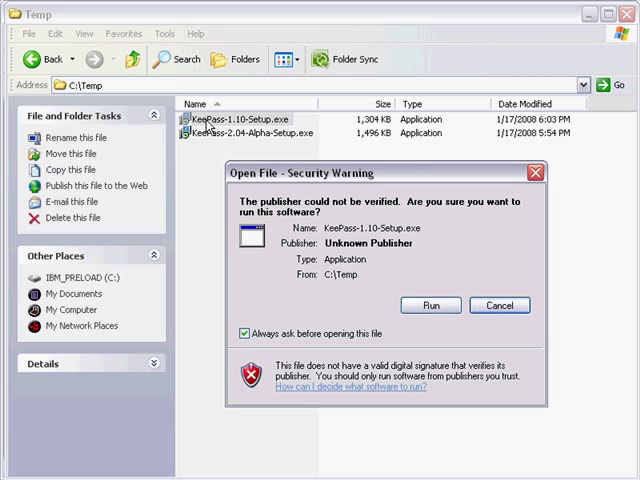
mouse_move(396, 298)
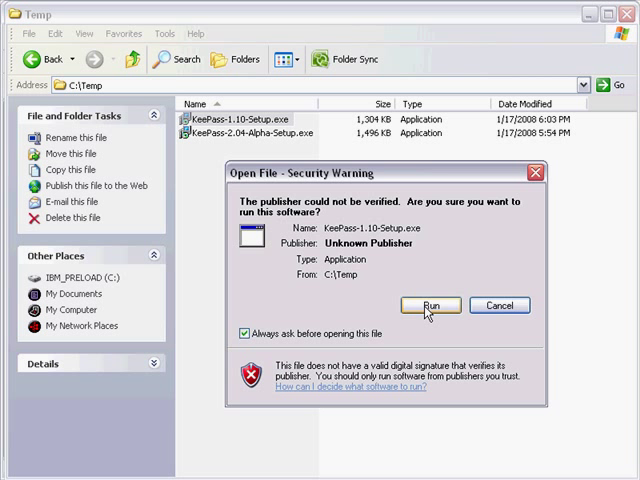
Allow the installer to run, choose English, accept the license, and keep default folders.
left_click(431, 305)
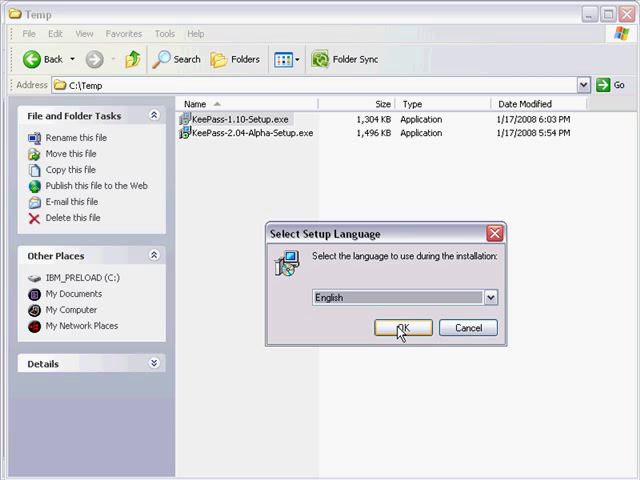
left_click(402, 328)
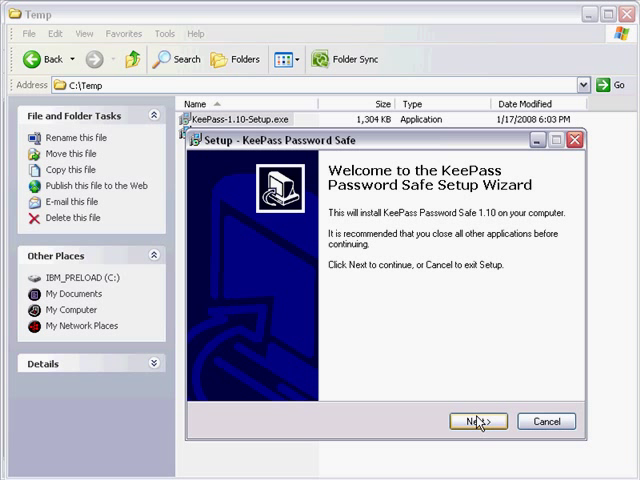
left_click(493, 421)
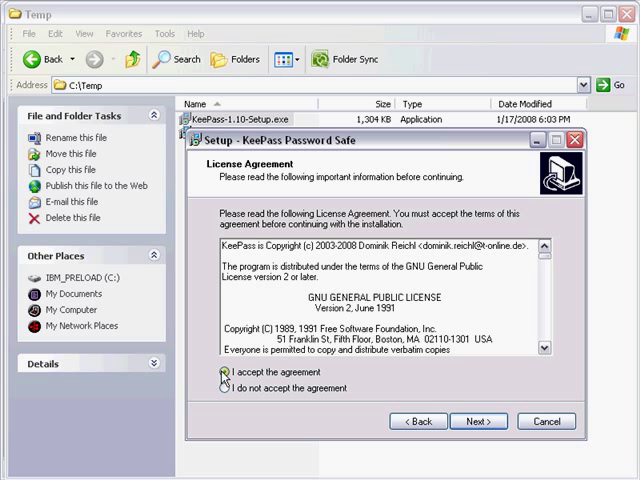
left_click(473, 421)
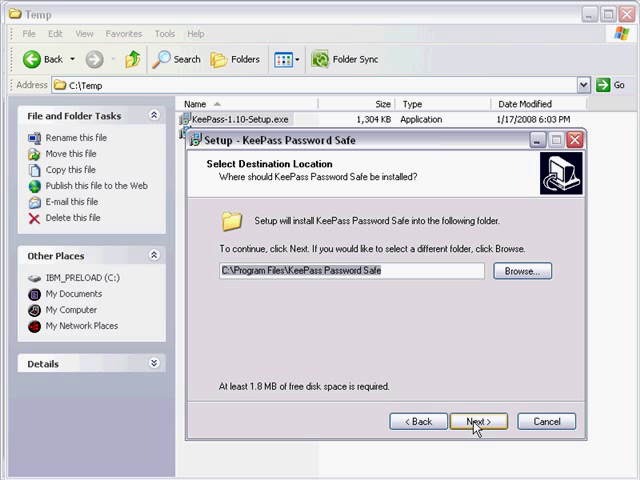
left_click(478, 420)
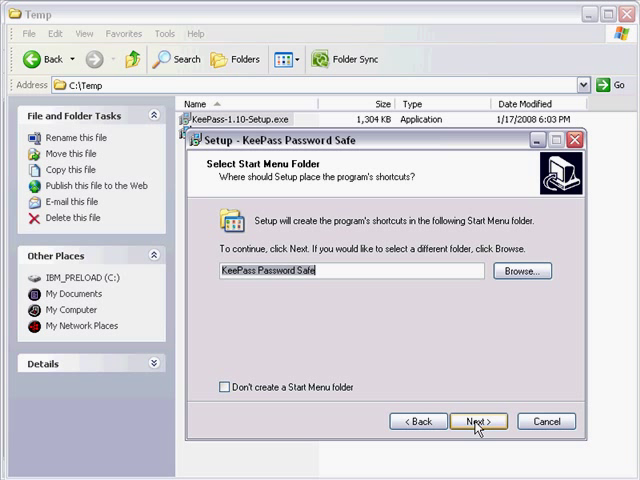
left_click(473, 420)
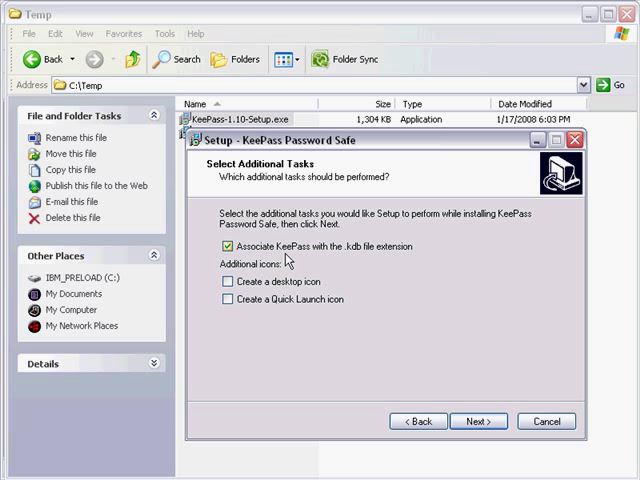
mouse_move(418, 262)
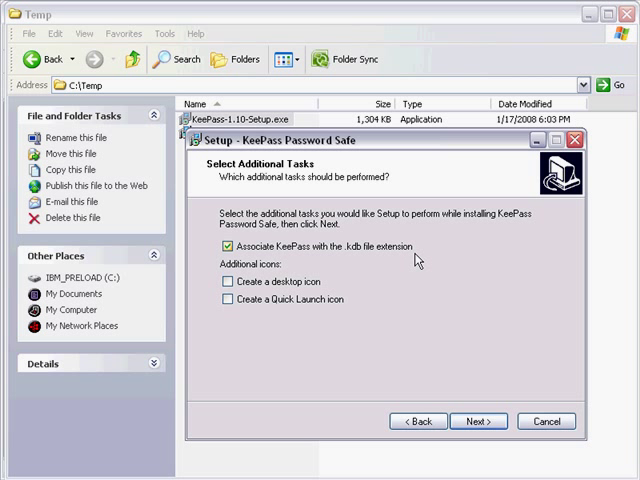
mouse_move(352, 258)
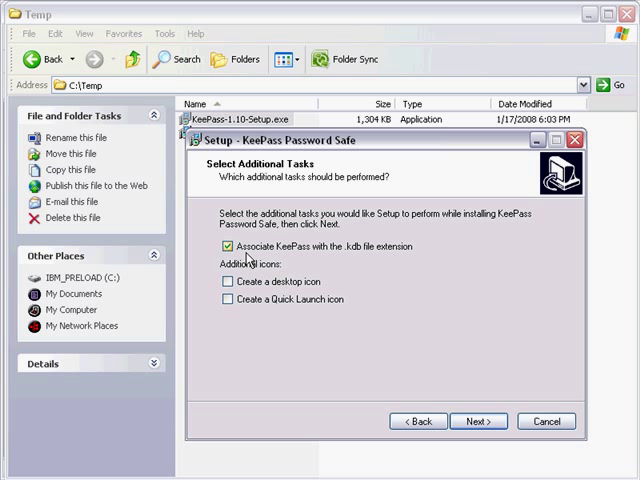
mouse_move(254, 286)
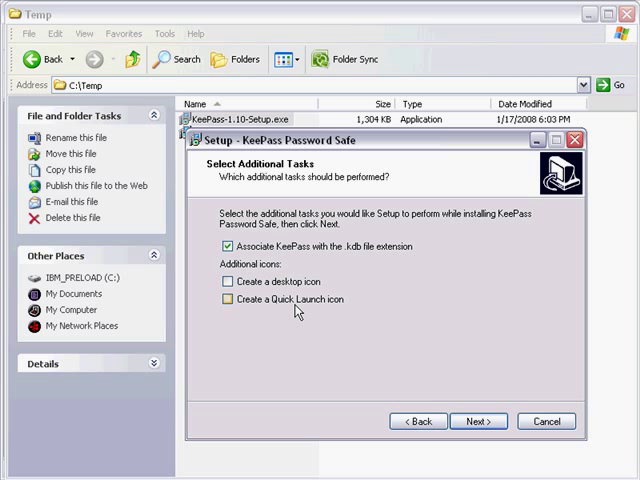
Add a desktop icon alongside the .kdb association and reach the install summary.
left_click(224, 281)
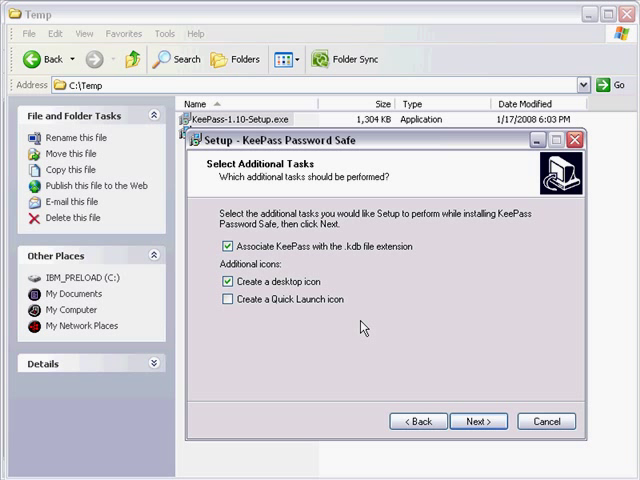
left_click(480, 421)
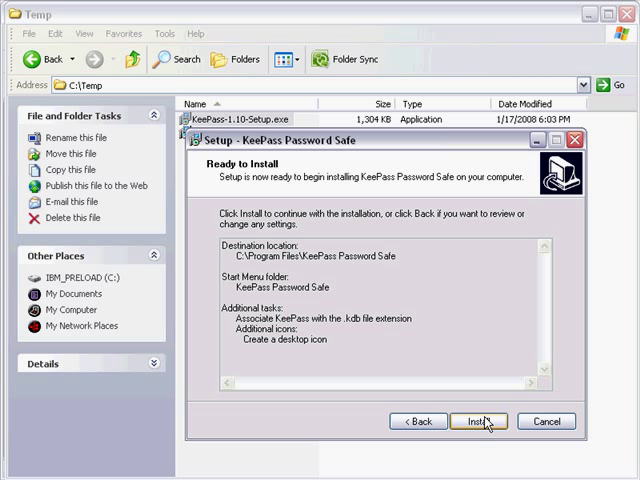
Install KeePass with 'Visit plugins web page' and 'Launch KeePass' unticked, then finish.
left_click(482, 419)
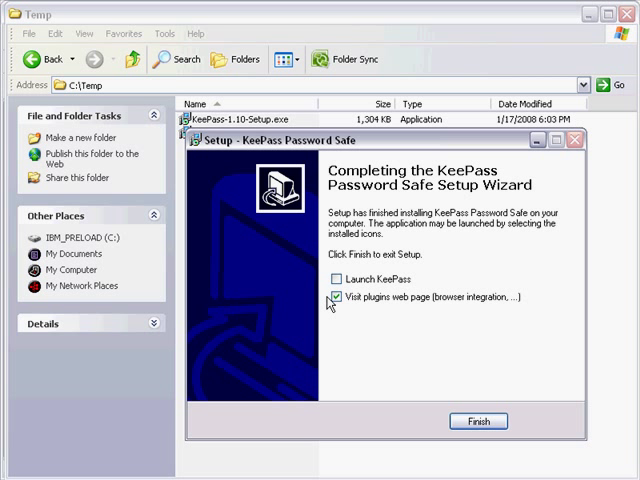
left_click(335, 298)
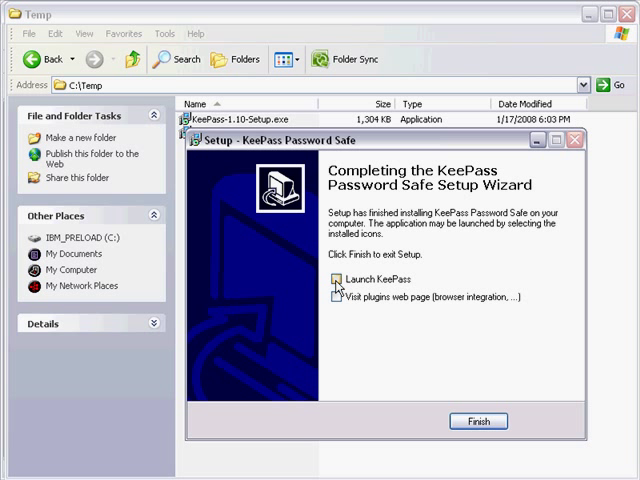
left_click(336, 279)
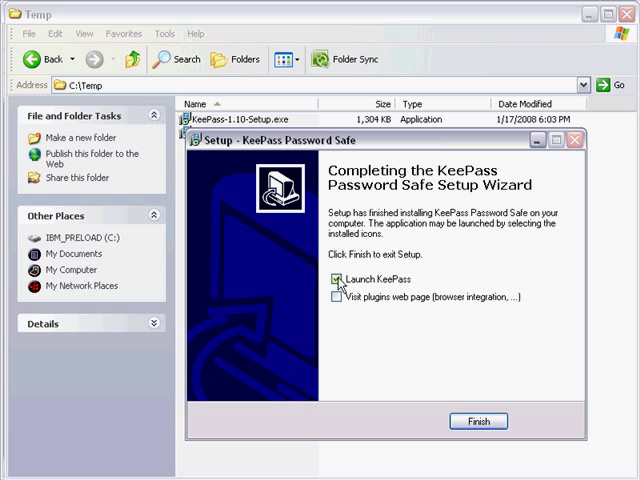
left_click(336, 279)
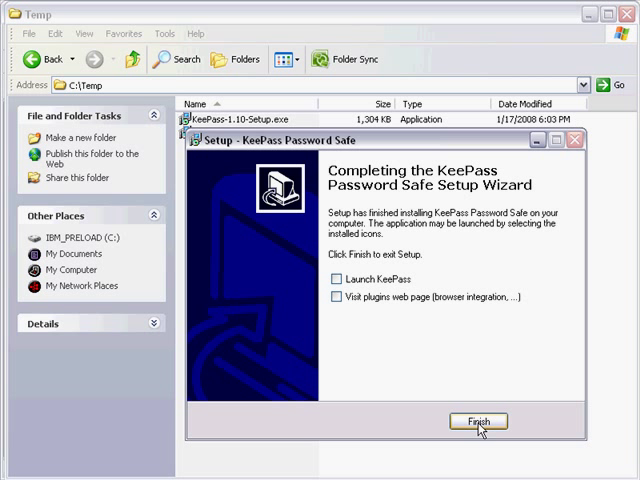
left_click(480, 422)
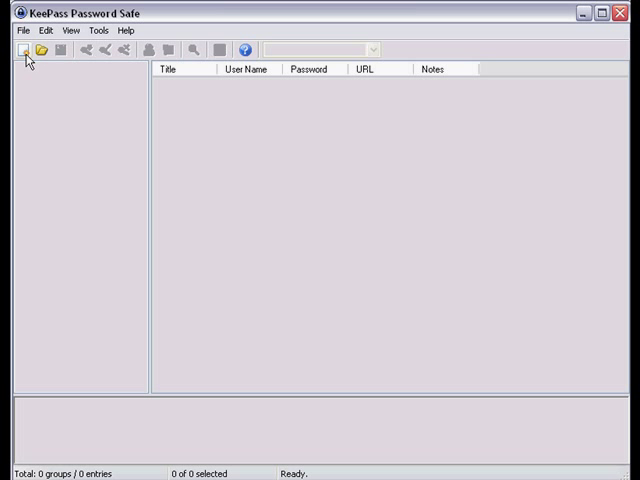
Open the File menu in the empty KeePass window.
left_click(13, 37)
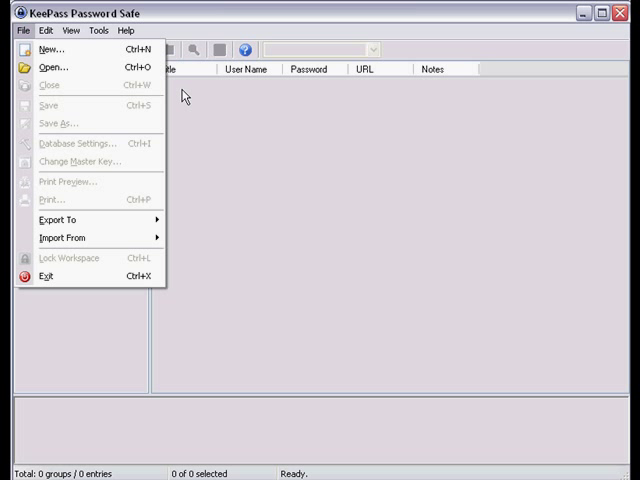
Choose File > New to start a database with a master password only.
left_click(52, 48)
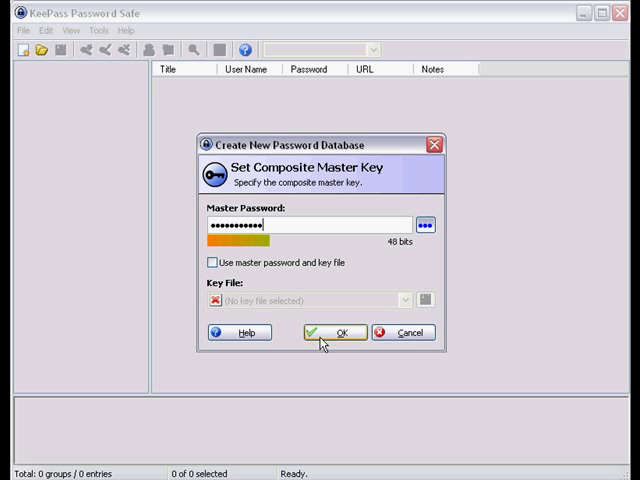
Accept the master password and retype it in Repeat Master Password.
left_click(335, 332)
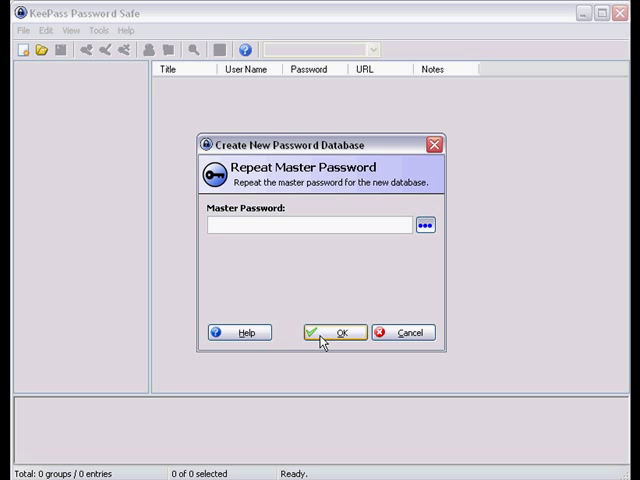
type("•••")
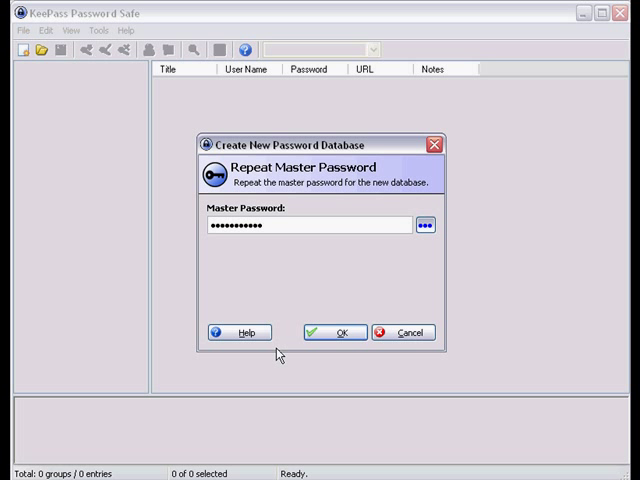
mouse_move(339, 341)
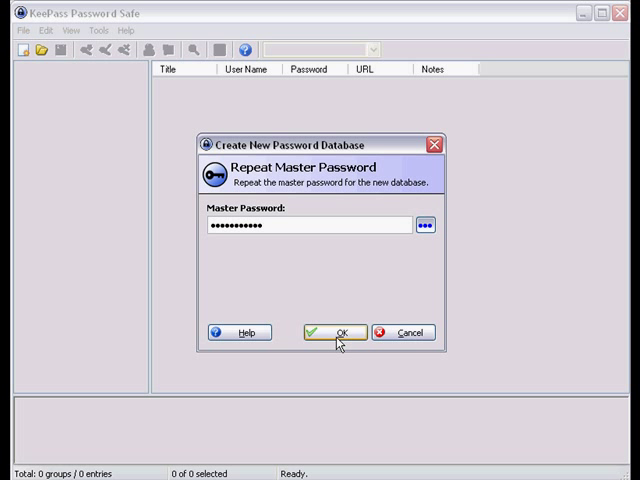
left_click(336, 332)
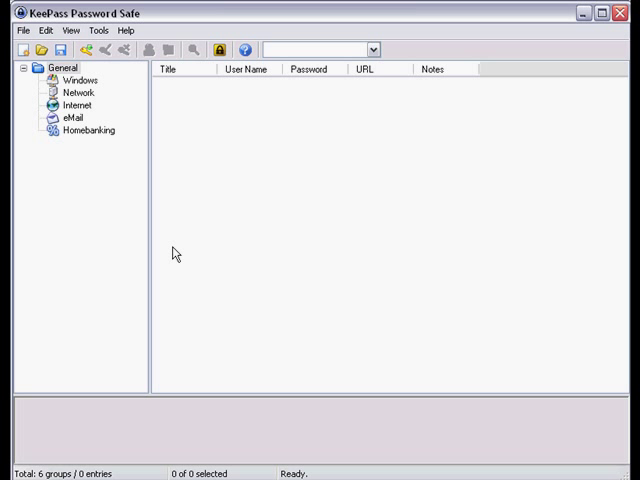
Start another new database and answer Yes to saving the current one.
left_click(13, 31)
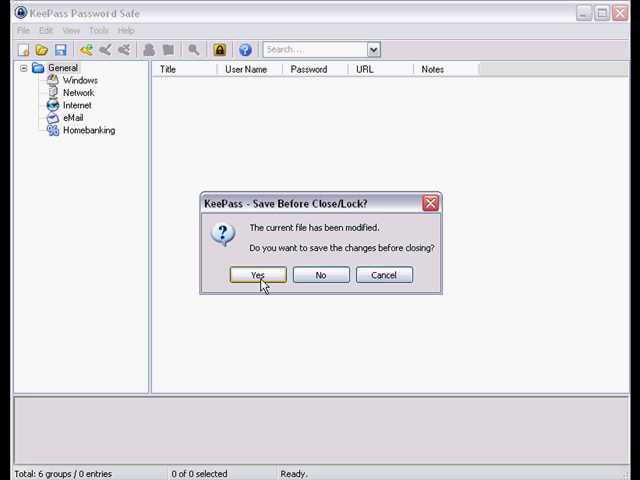
left_click(256, 275)
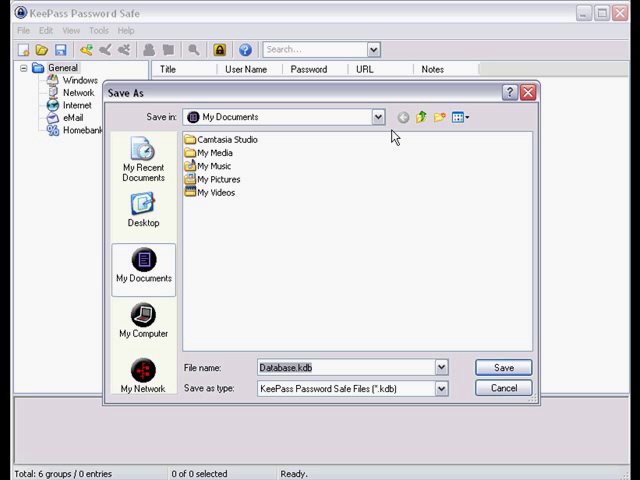
Save the current database as Database.kdb in C:\Temp.
left_click(377, 115)
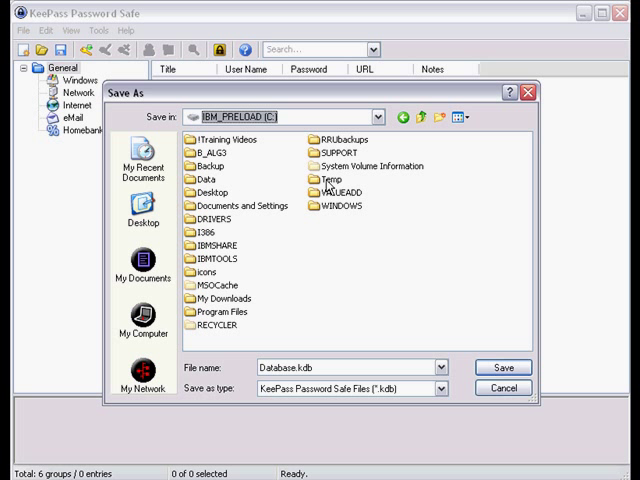
mouse_move(330, 205)
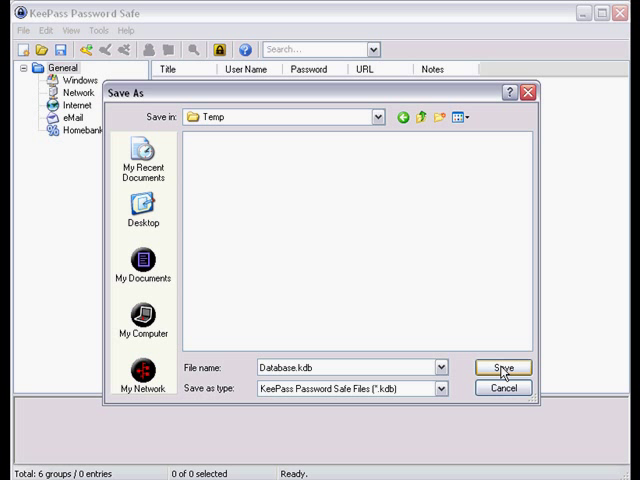
left_click(501, 367)
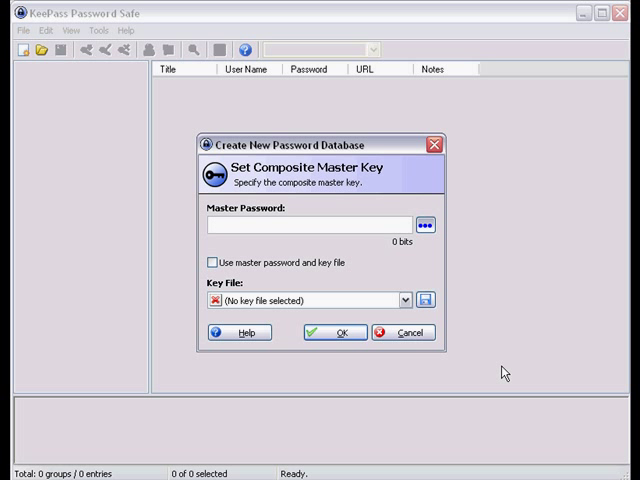
Enter a master password and enable 'Use master password and key file', with no key file selected.
type("••")
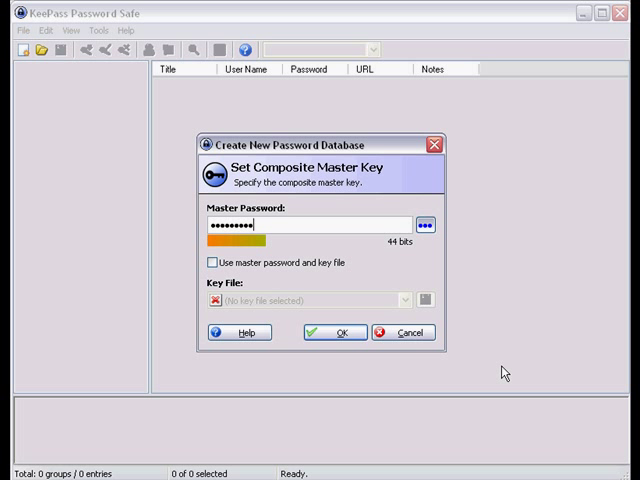
type("•")
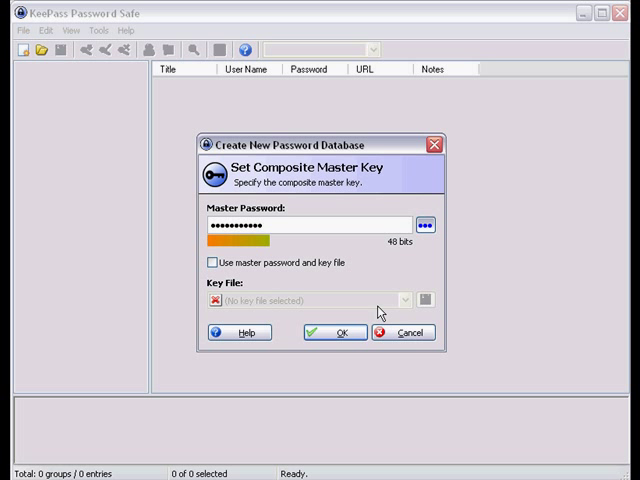
left_click(211, 264)
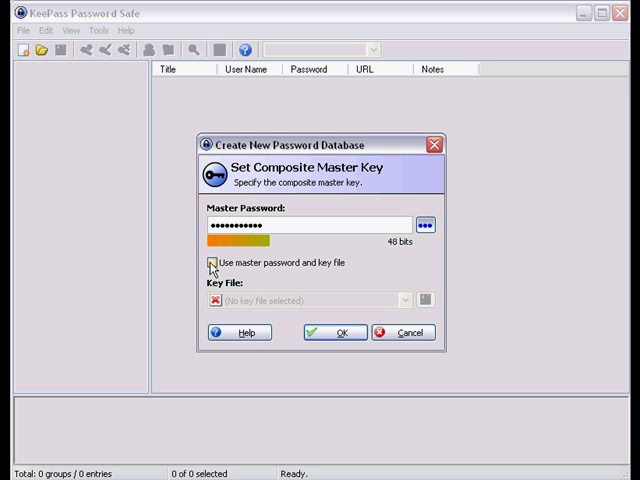
left_click(212, 264)
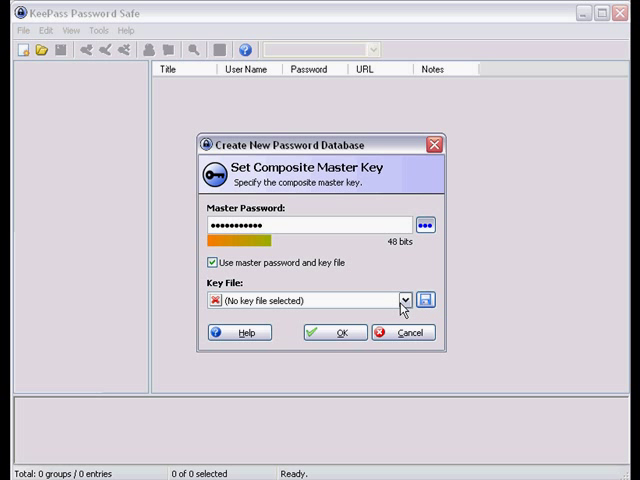
left_click(404, 300)
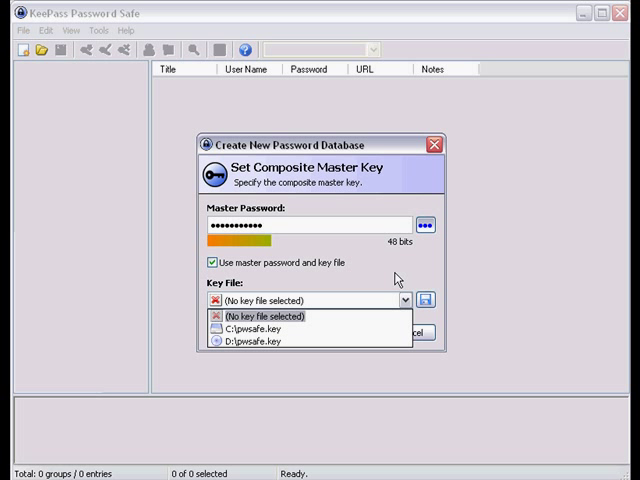
left_click(427, 301)
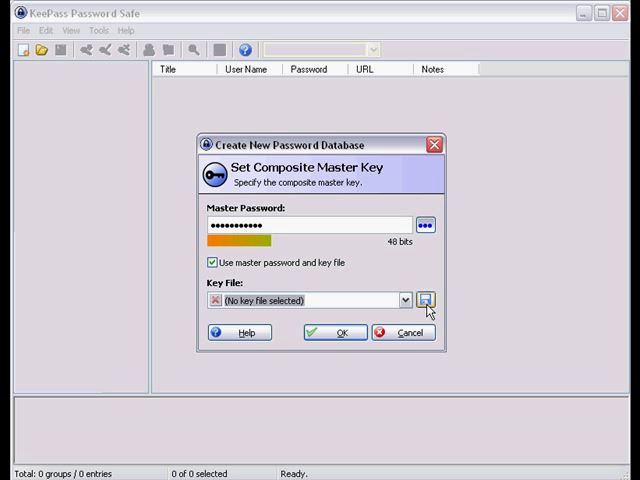
Save a new key file named keypassfile1 in C:\Temp and re-enter the master password to confirm it.
left_click(428, 300)
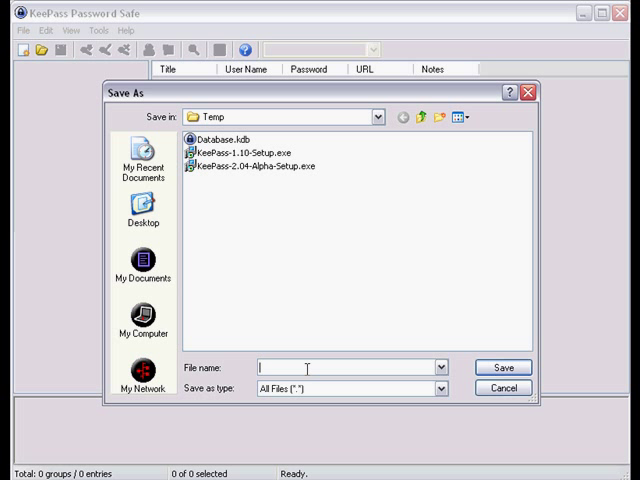
type("keyp")
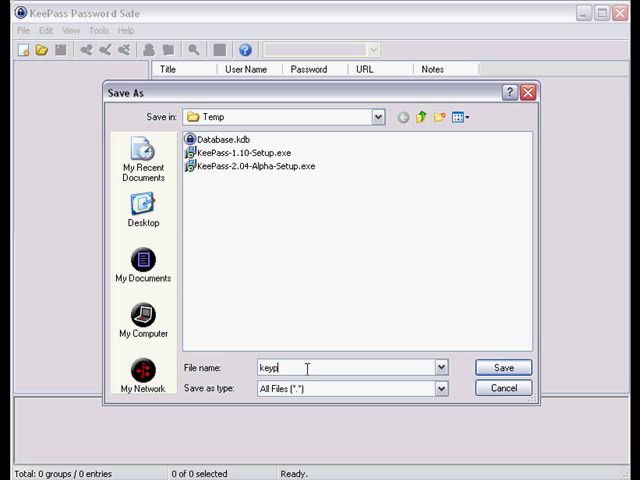
type("assfile1")
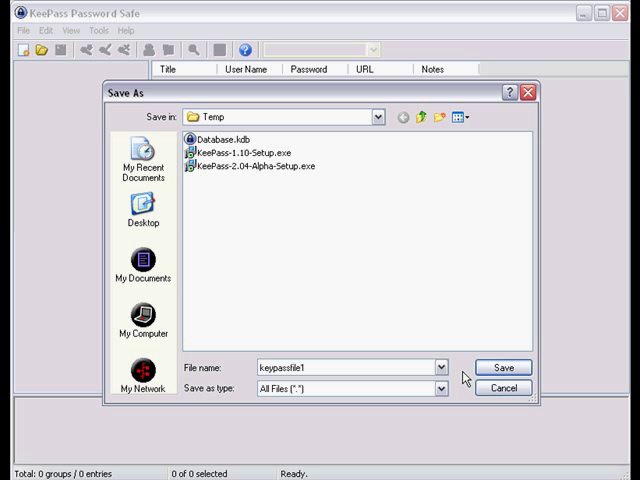
left_click(503, 366)
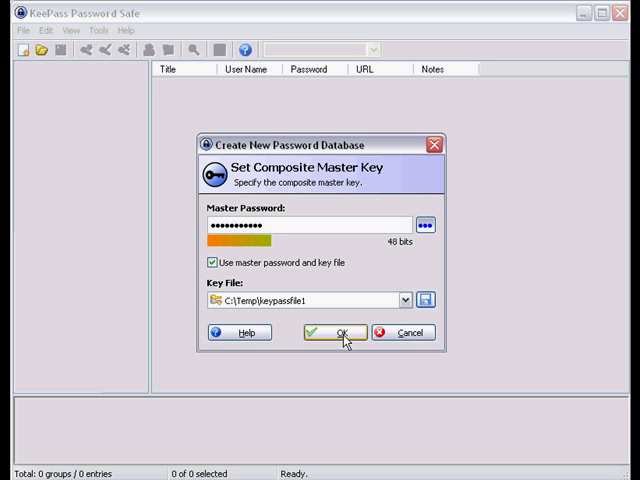
left_click(335, 332)
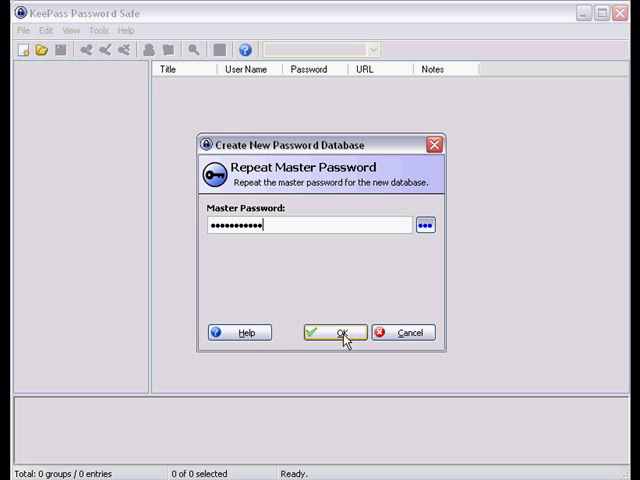
left_click(343, 332)
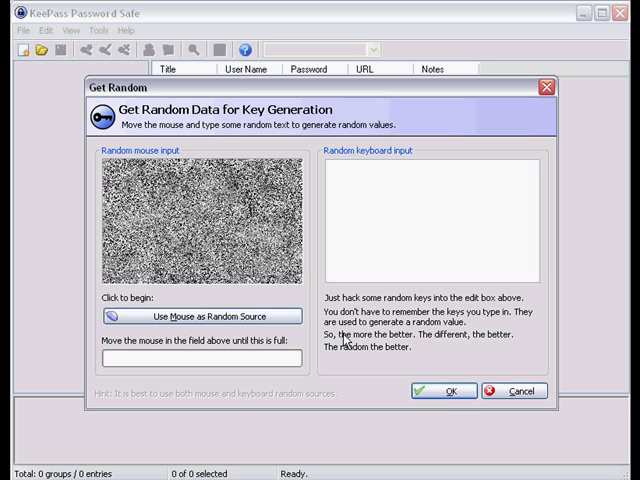
mouse_move(273, 370)
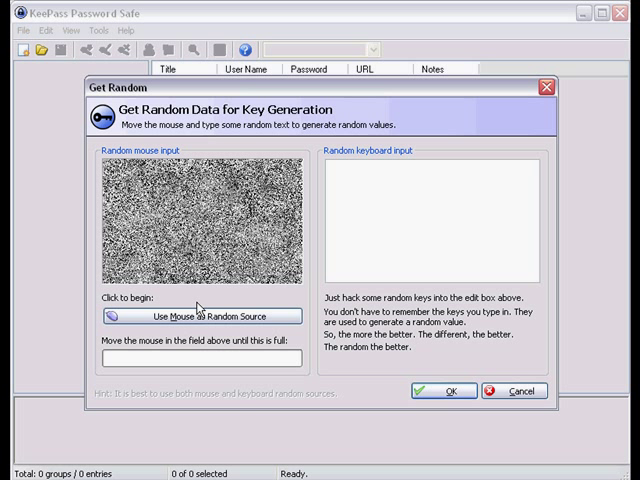
mouse_move(211, 205)
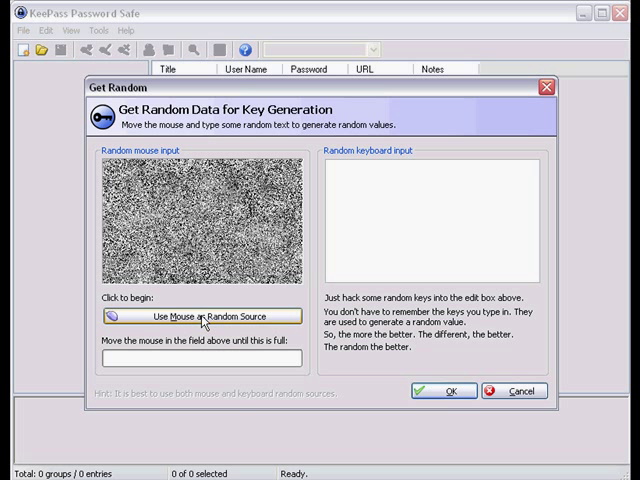
Gather random mouse-movement data for the key file and accept it.
left_click(207, 316)
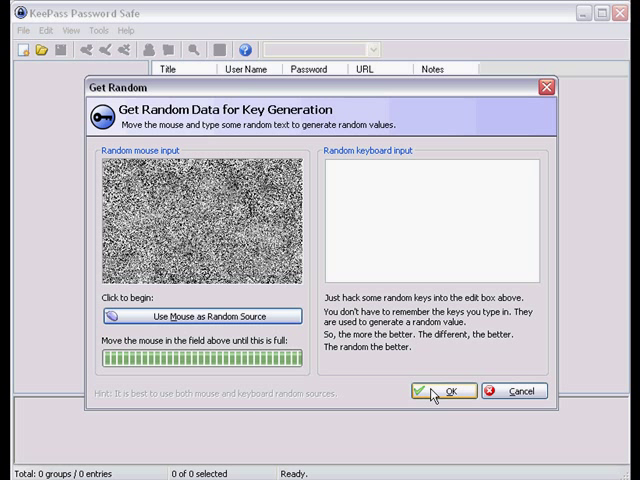
left_click(450, 392)
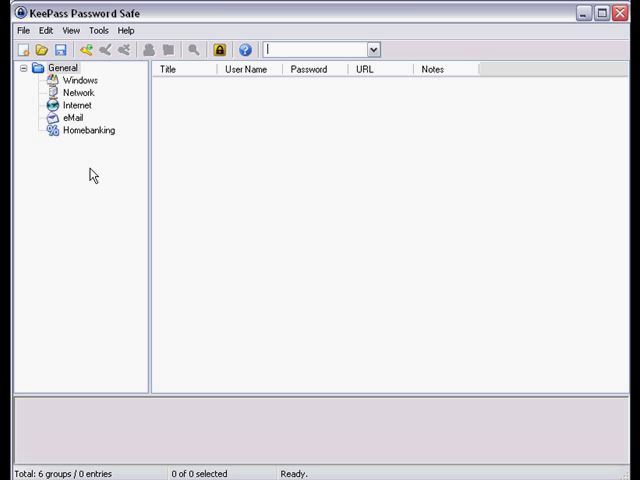
Save the database as Database_with_keyfile.kdb in C:\Temp using File > Save As.
left_click(13, 38)
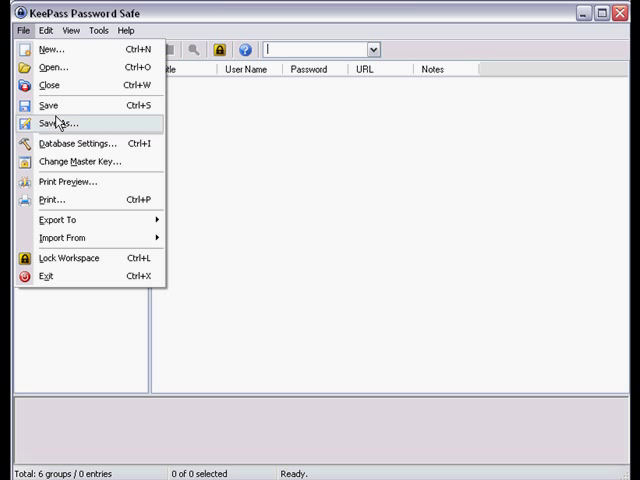
left_click(55, 123)
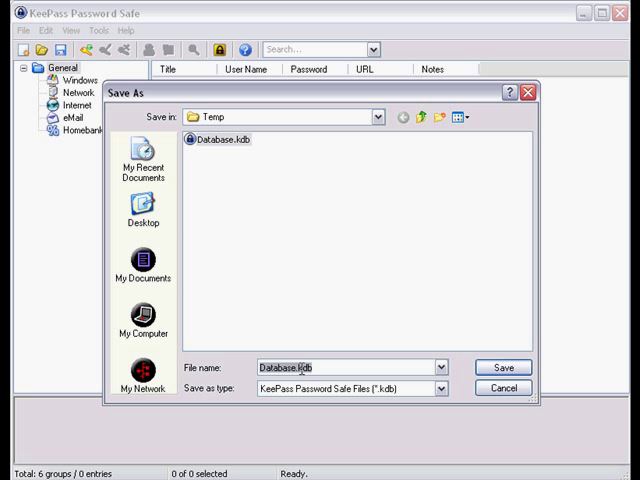
left_click(295, 368)
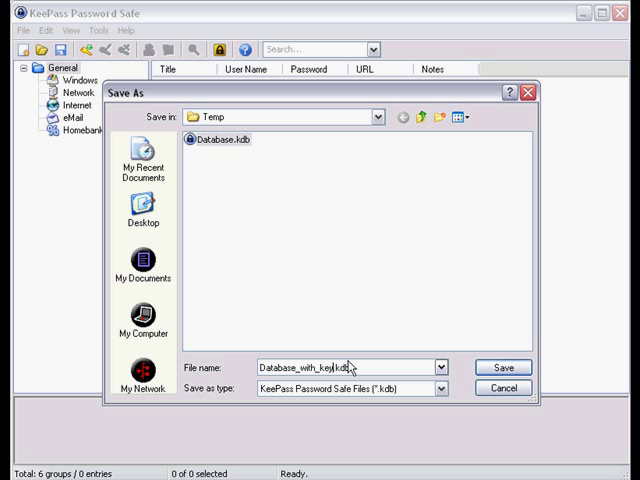
left_click(500, 366)
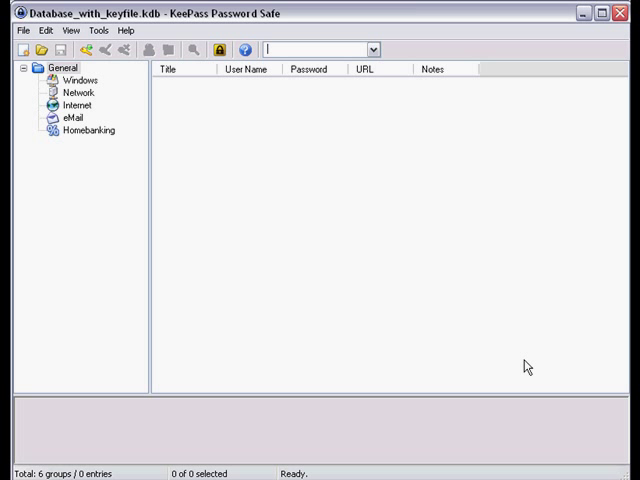